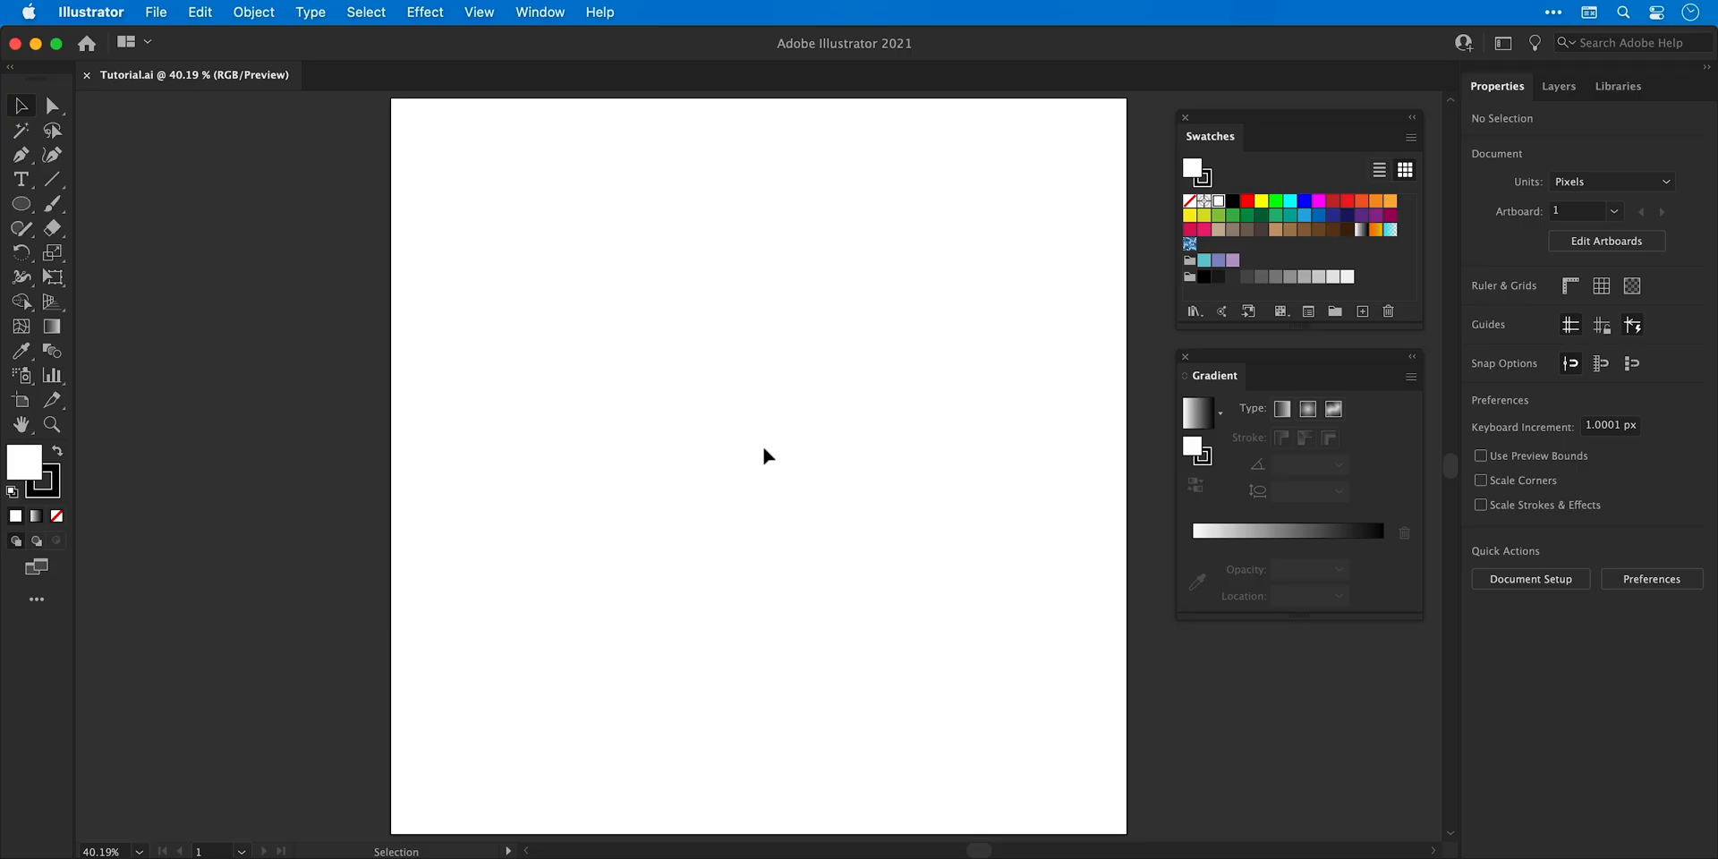
Place a rotated copy of the inner circle around the large circle's centre
{"action": "left_click", "coordinate": [538, 12]}
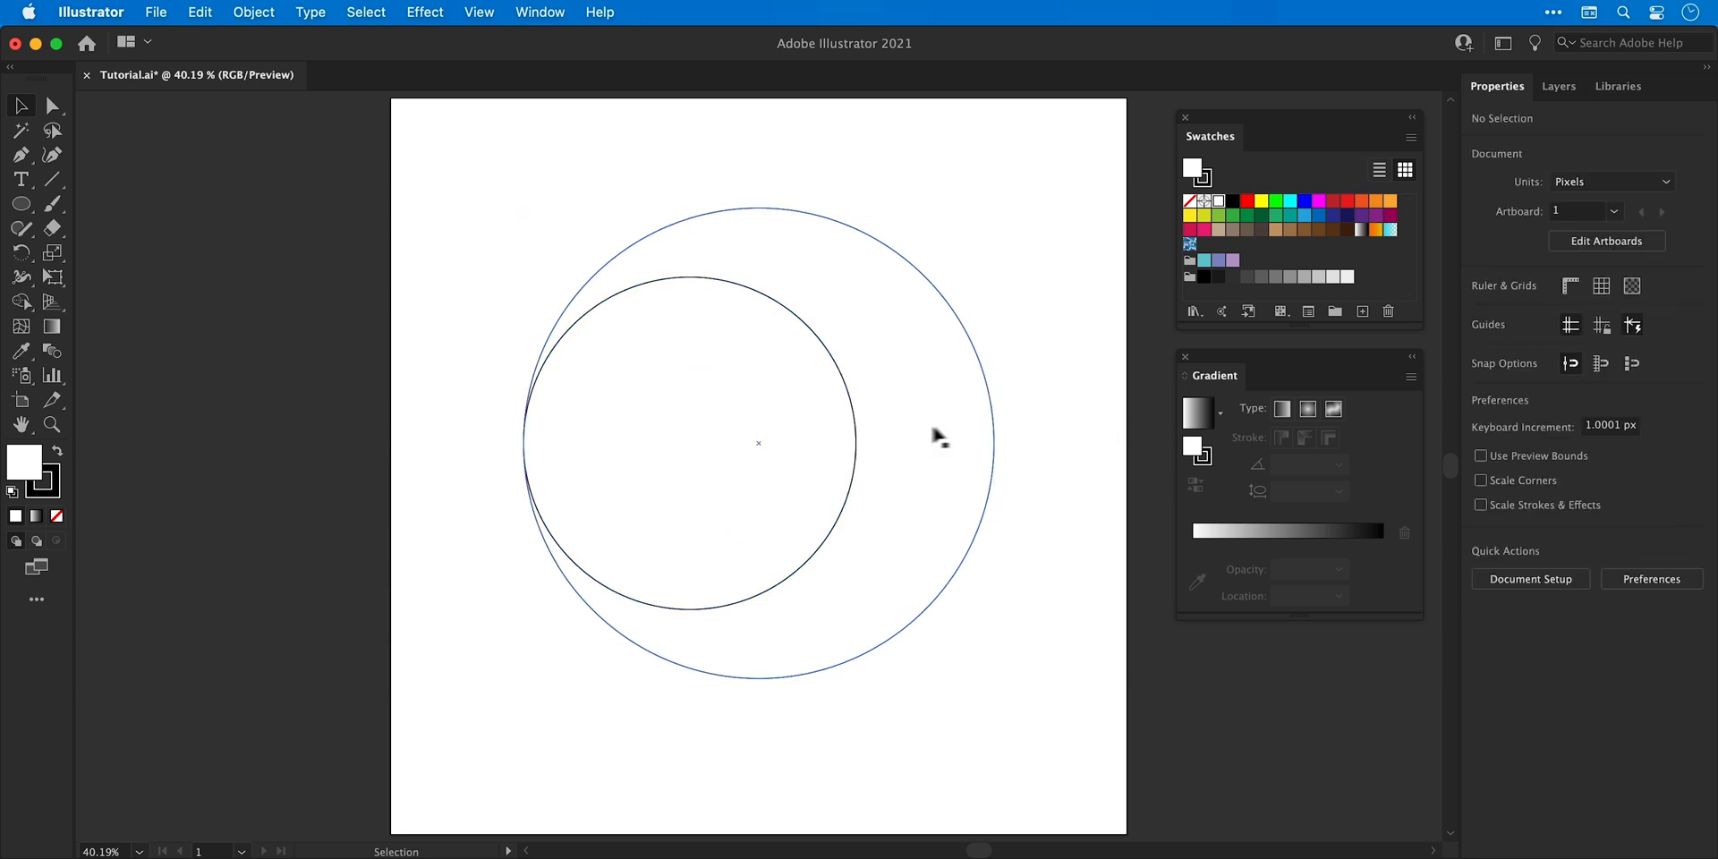
{"action": "left_click_drag", "start_coordinate": [757, 442], "coordinate": [991, 438]}
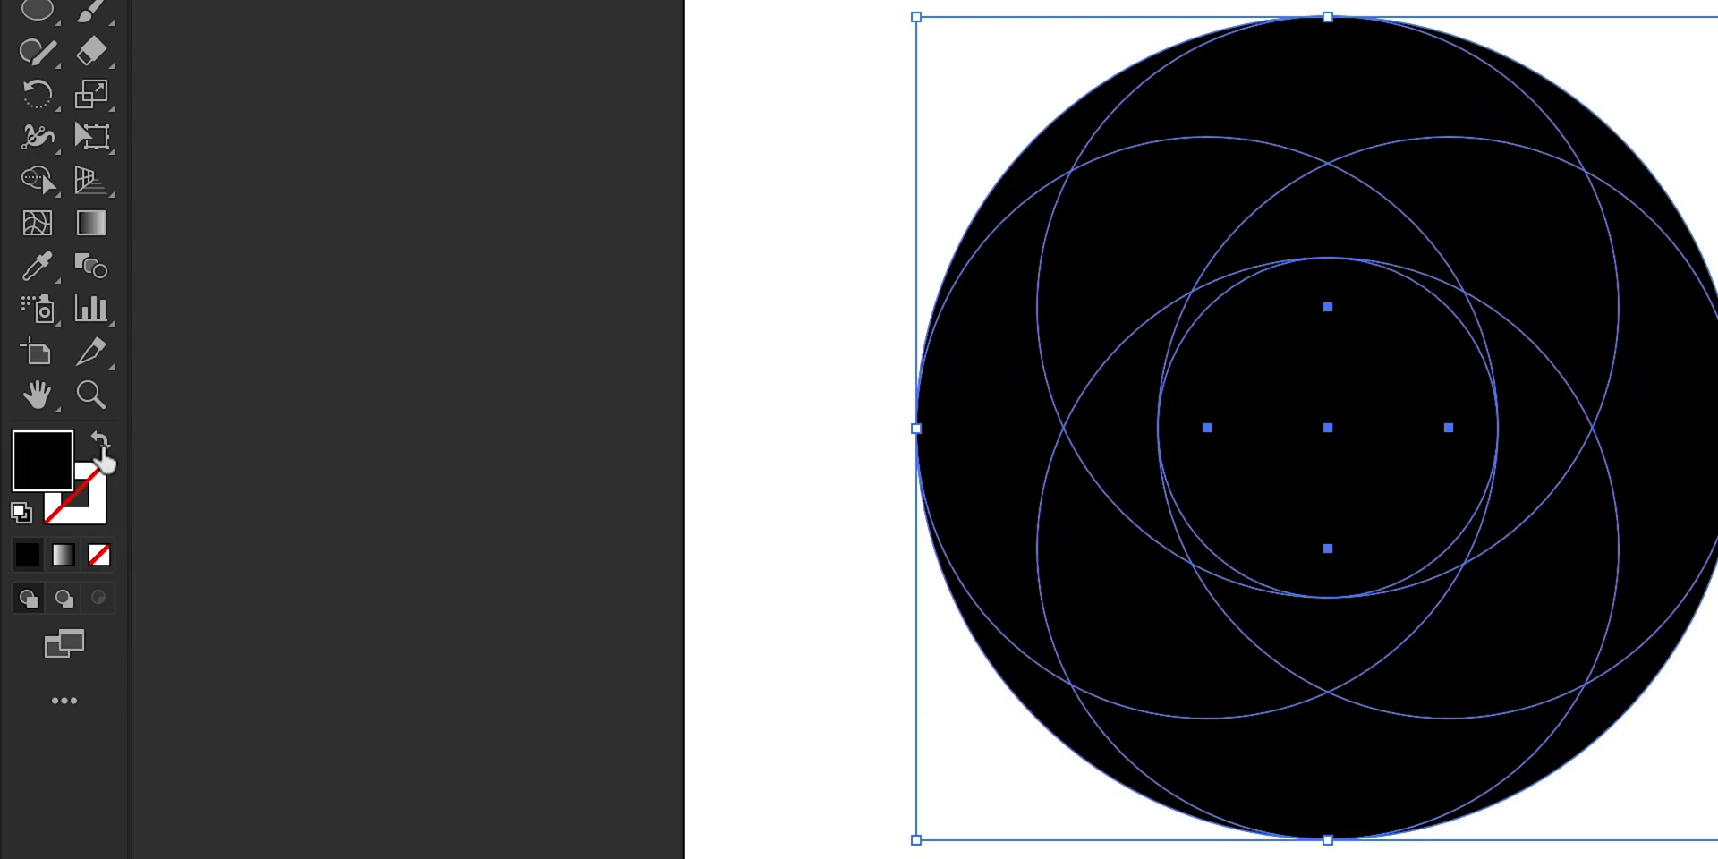
Choose a light blue as the fill colour for the black, strokeless circles
{"action": "double_click", "coordinate": [41, 460]}
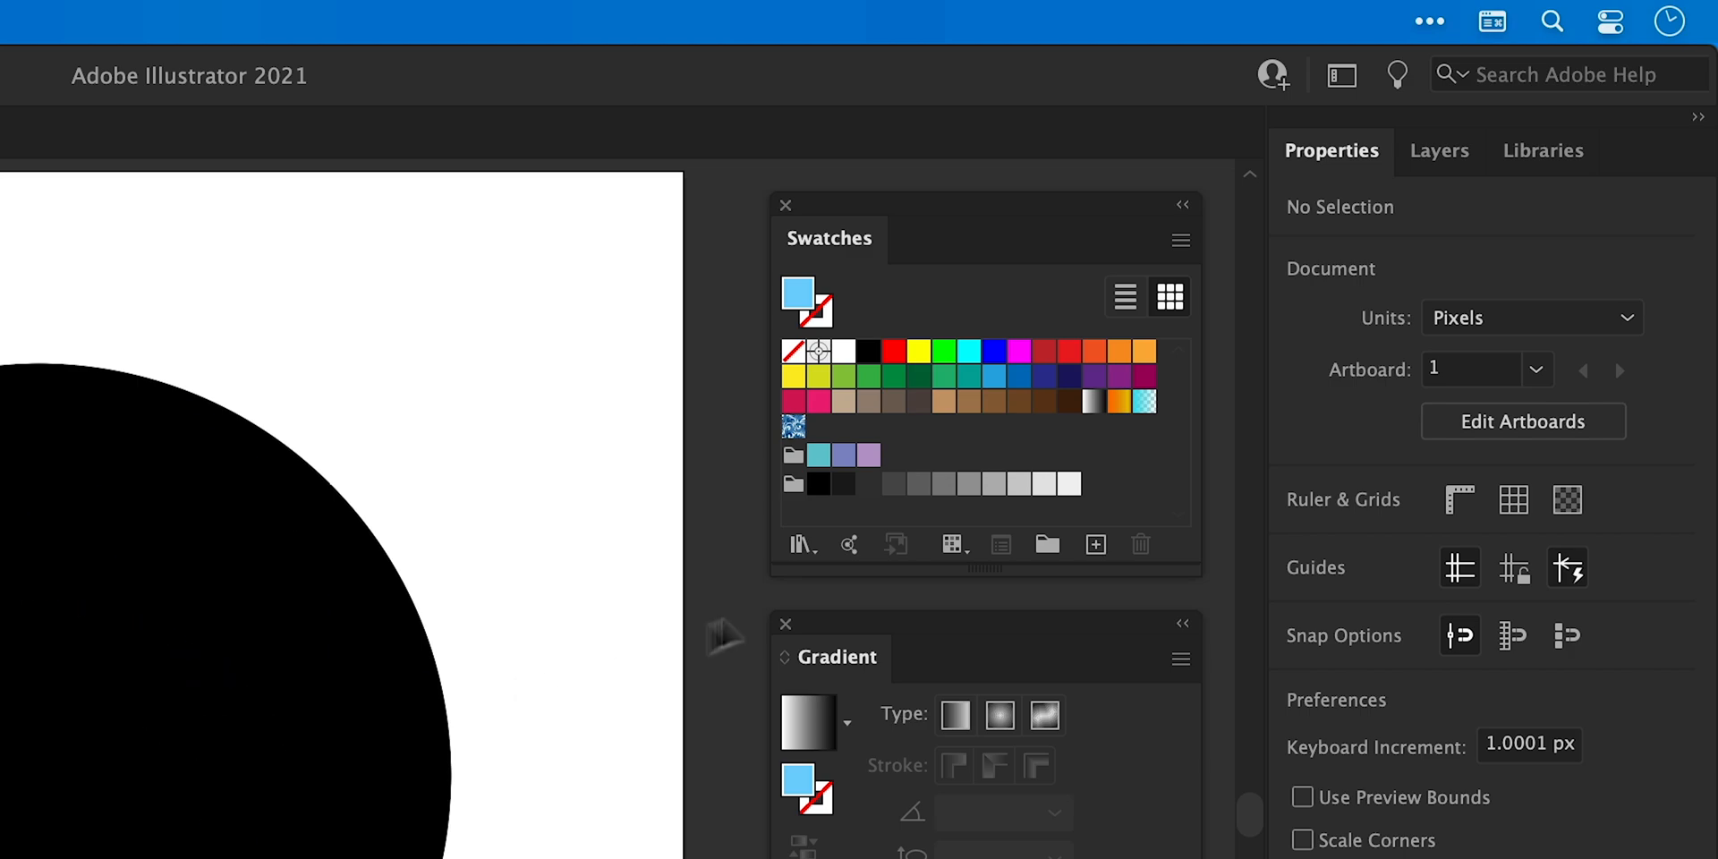
Save the light blue as a global swatch and set the fill to dark blue 2561b0
{"action": "left_click", "coordinate": [1094, 544]}
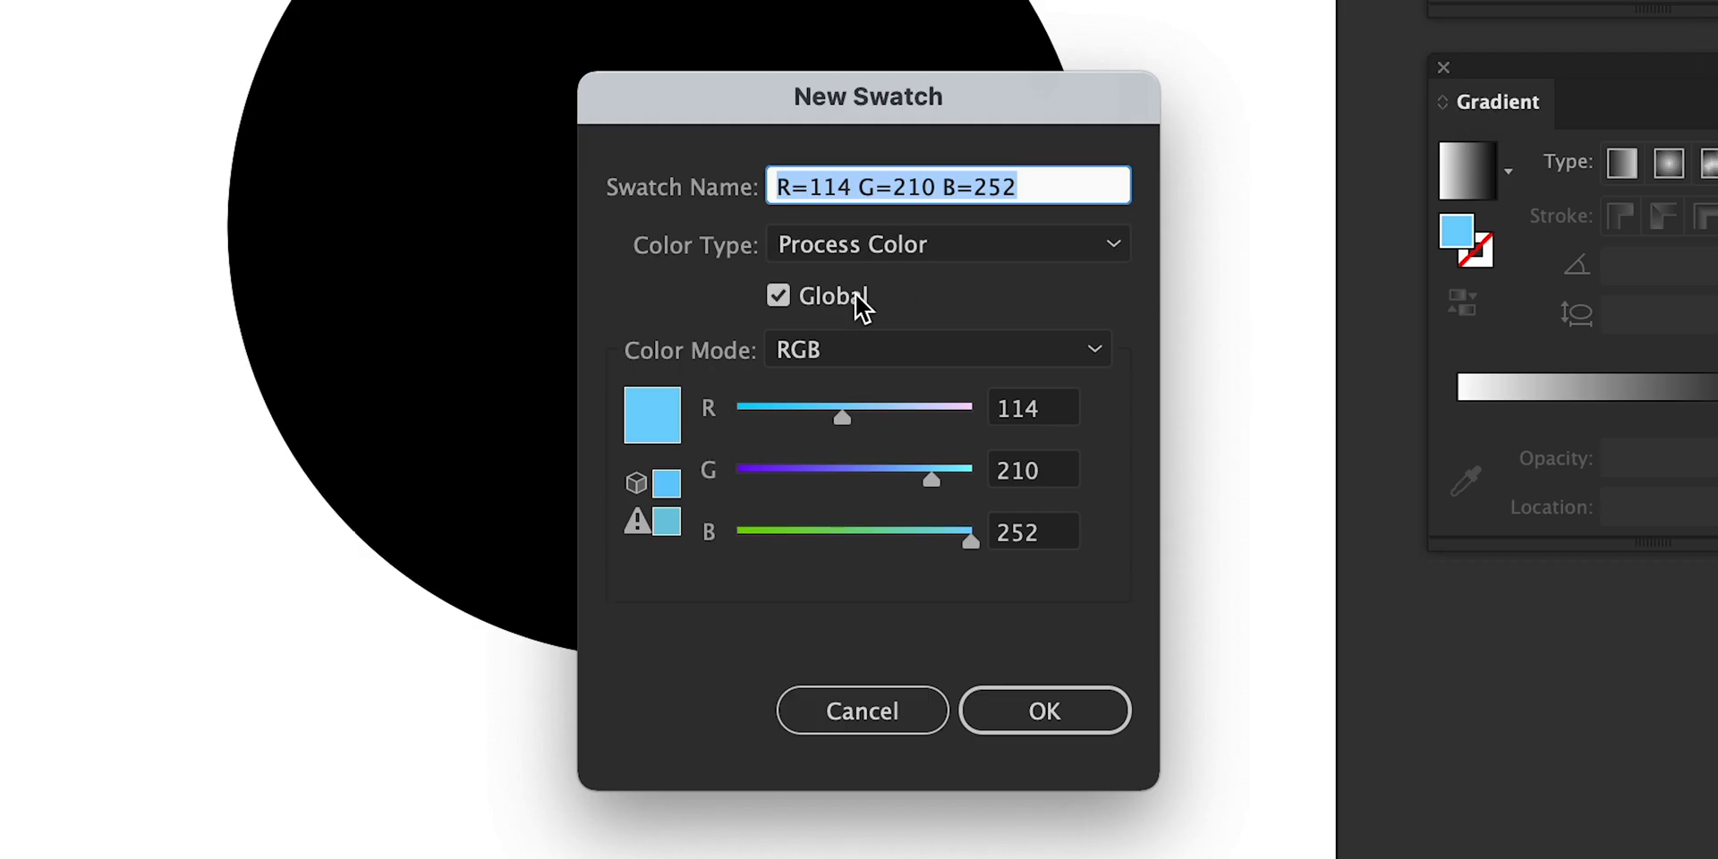
{"action": "mouse_move", "coordinate": [1033, 630]}
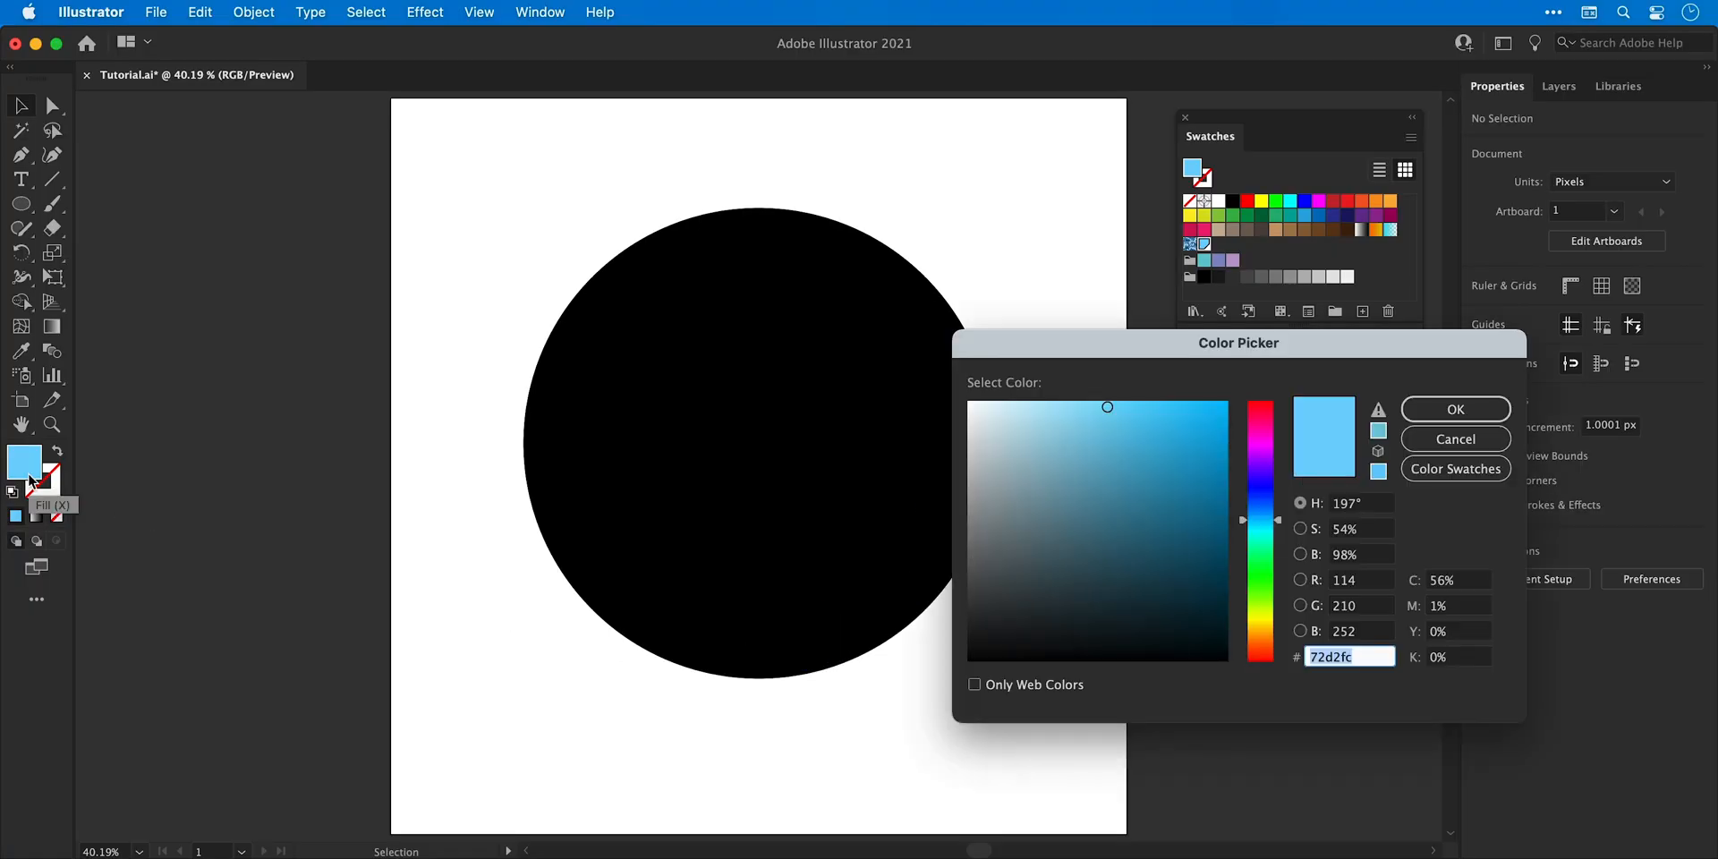
{"action": "type", "text": "2561b0"}
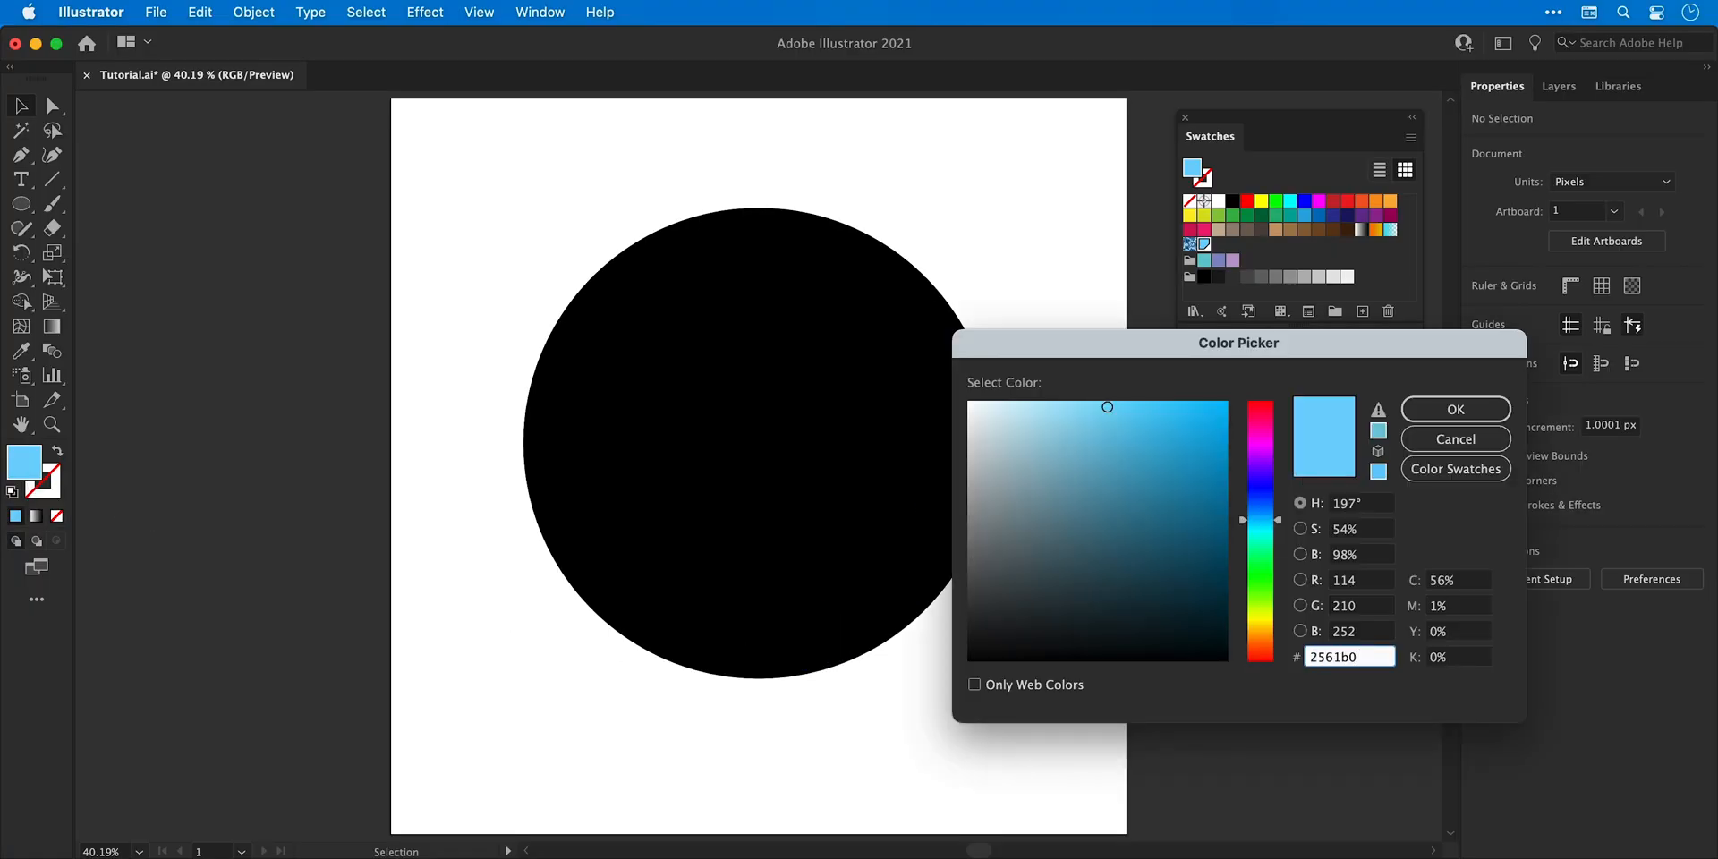
{"action": "left_click", "coordinate": [1362, 312]}
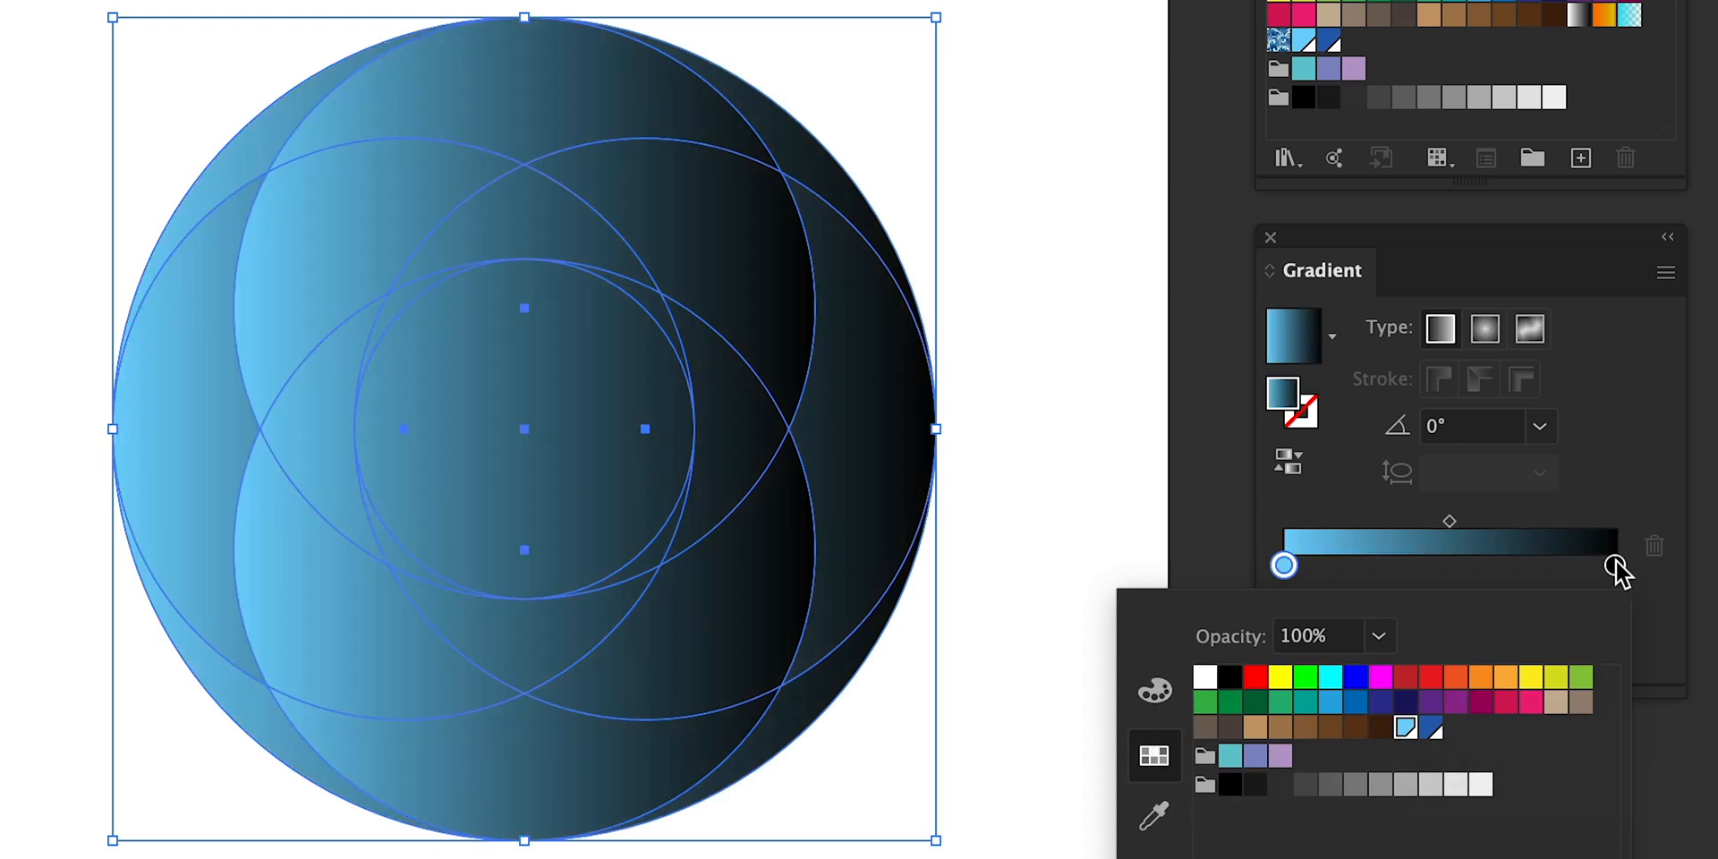
End the gradient in dark blue and set its angle to -20, then -130°
{"action": "left_click", "coordinate": [1431, 728]}
{"action": "type", "text": "40"}
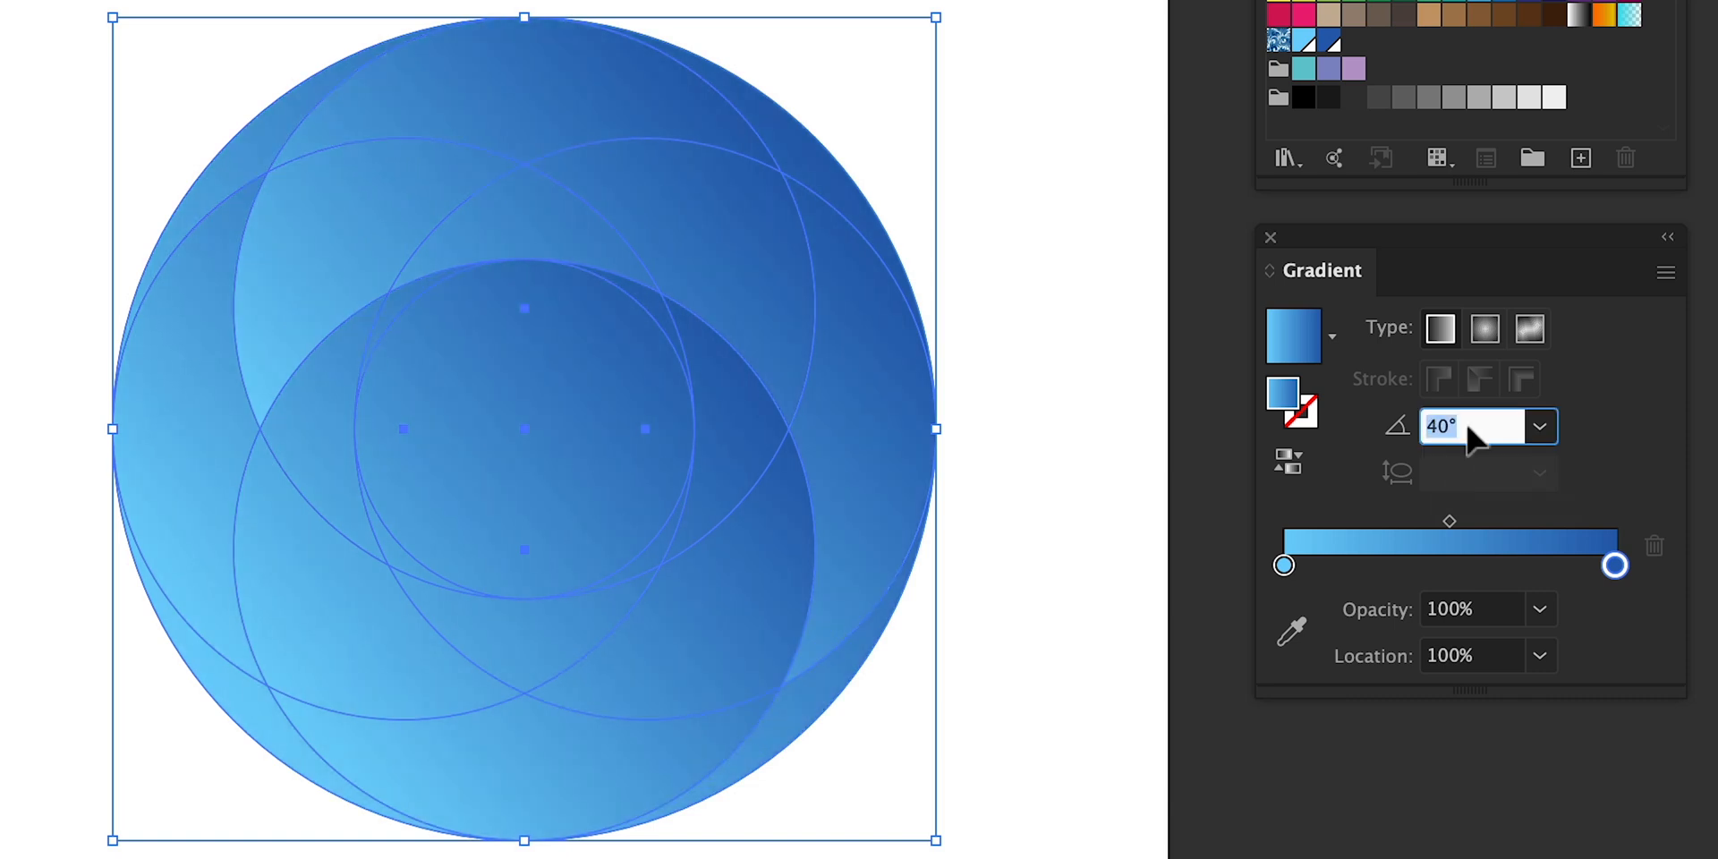
{"action": "type", "text": "-20"}
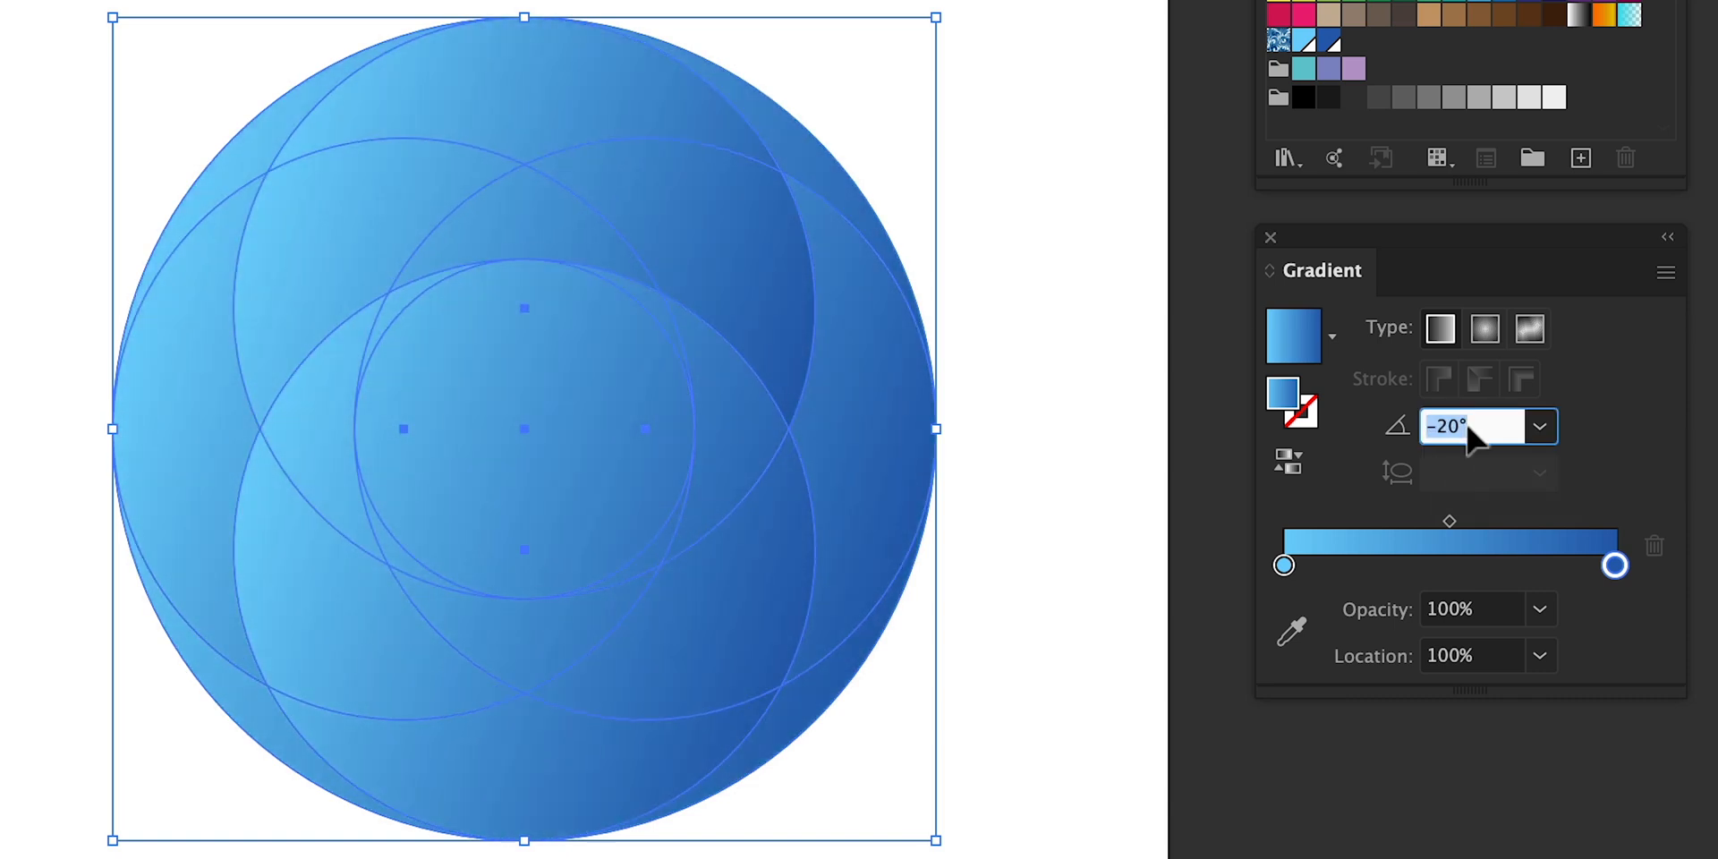
{"action": "type", "text": "-130"}
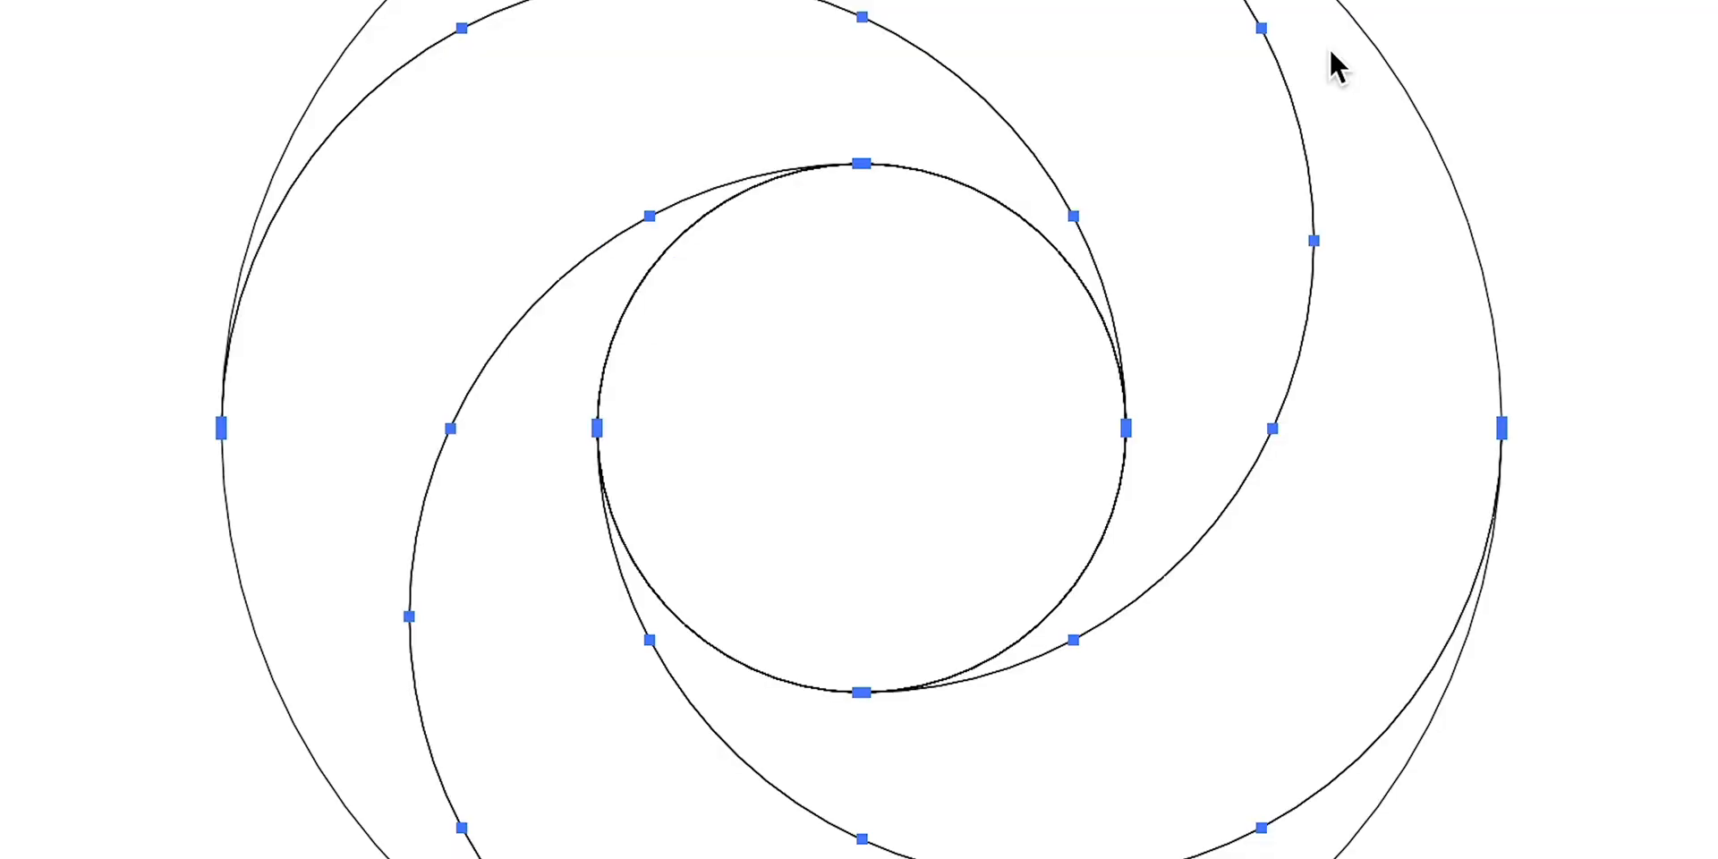
Adjust a swirl segment's gradient angle, then deselect the ring
{"action": "left_click", "coordinate": [877, 439]}
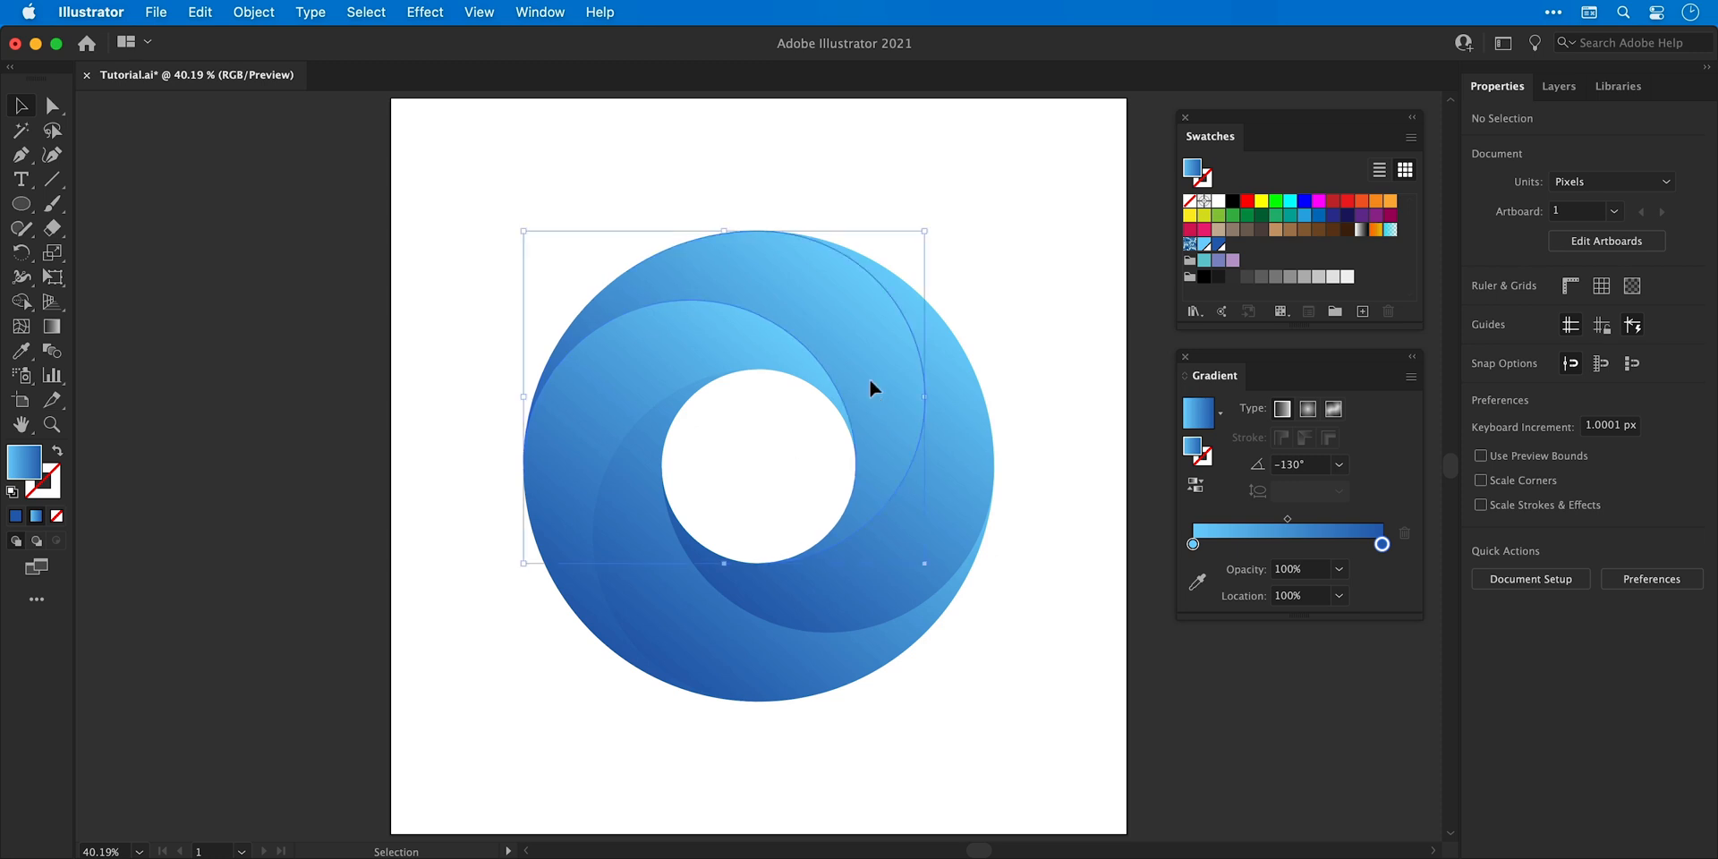
{"action": "left_click", "coordinate": [870, 389]}
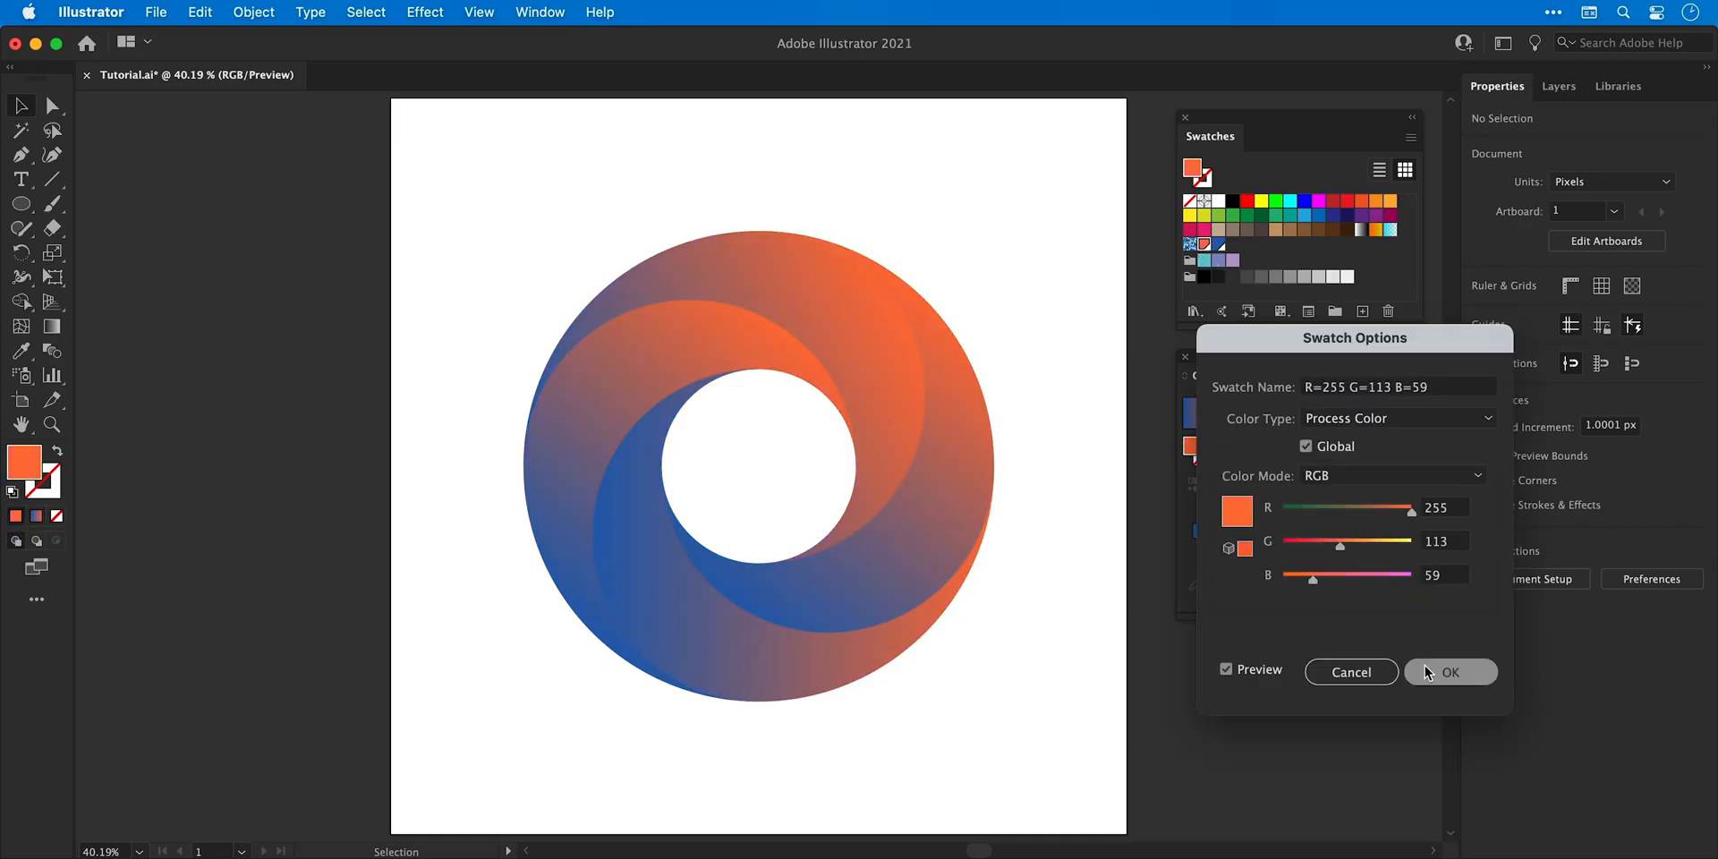
Shift the second global swatch toward gold so the ring previews yellow-to-orange
{"action": "left_click_drag", "start_coordinate": [1312, 540], "coordinate": [1367, 540]}
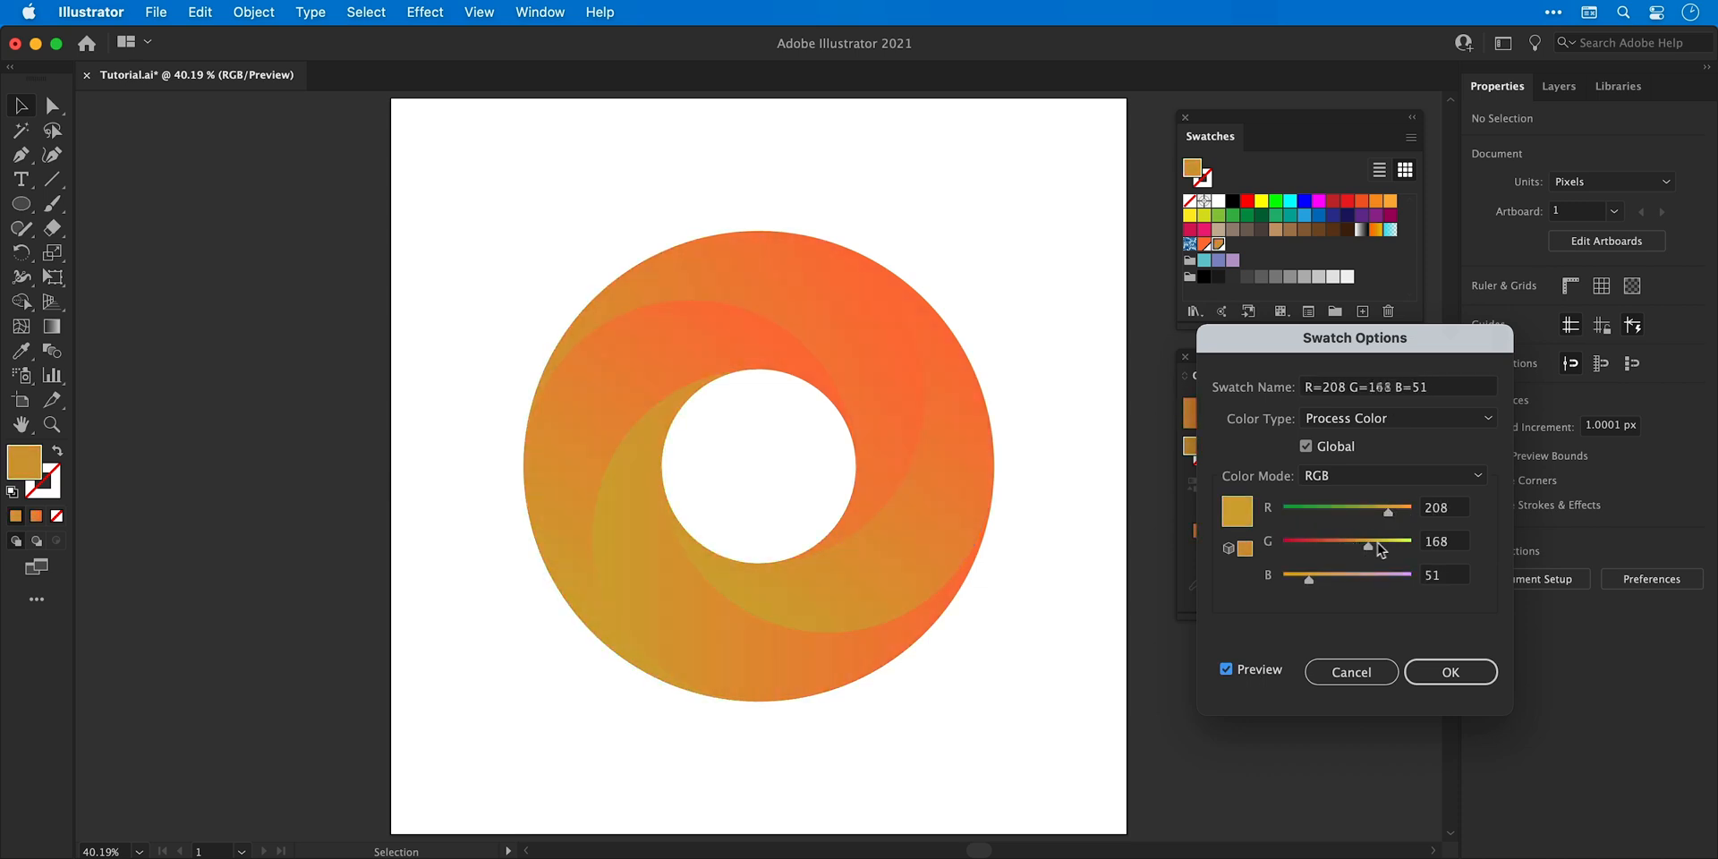